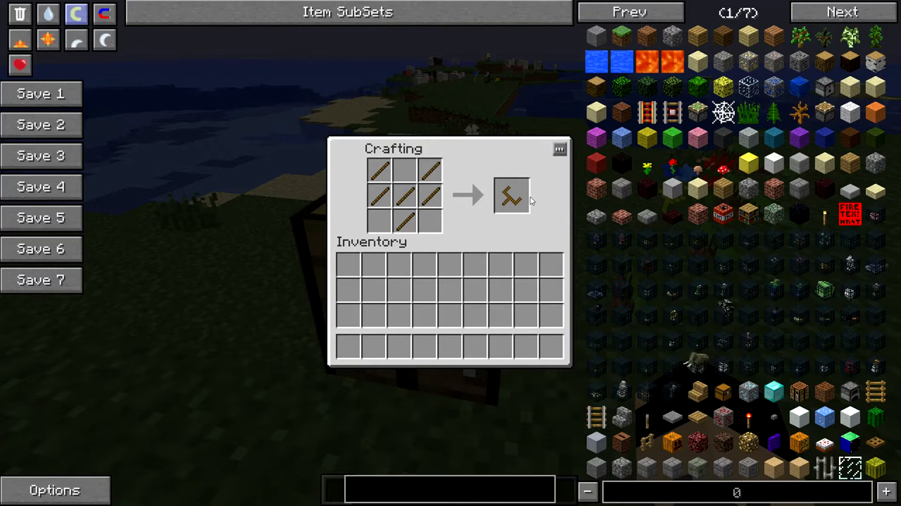
mouse_move(513, 200)
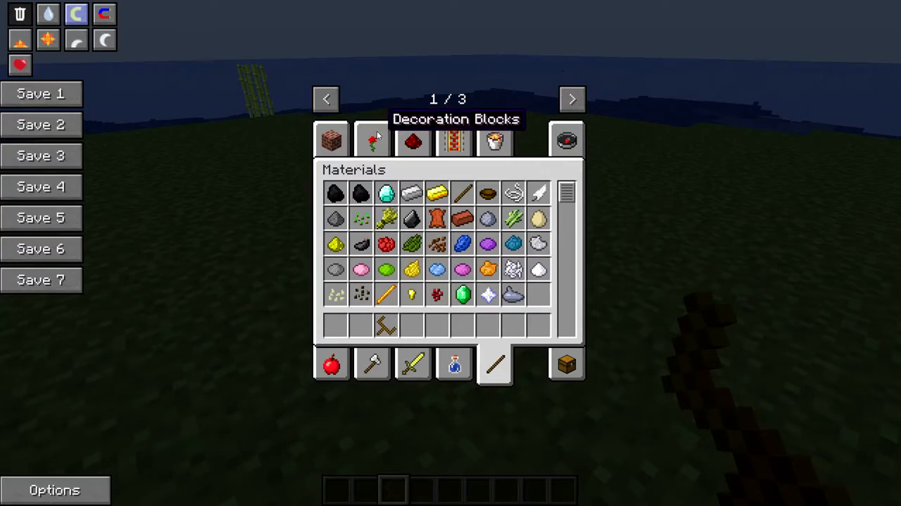
Give yourself a Chest from the creative inventory beside the transporter
left_click(331, 139)
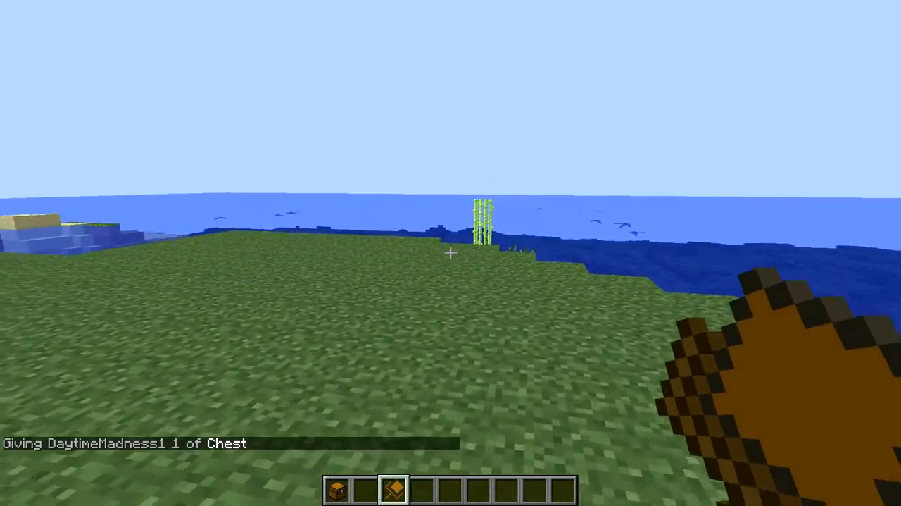
View the Hunger, Slowness III, Mining Fatigue IV and Jump Boost effects, then close the inventory
key("e")
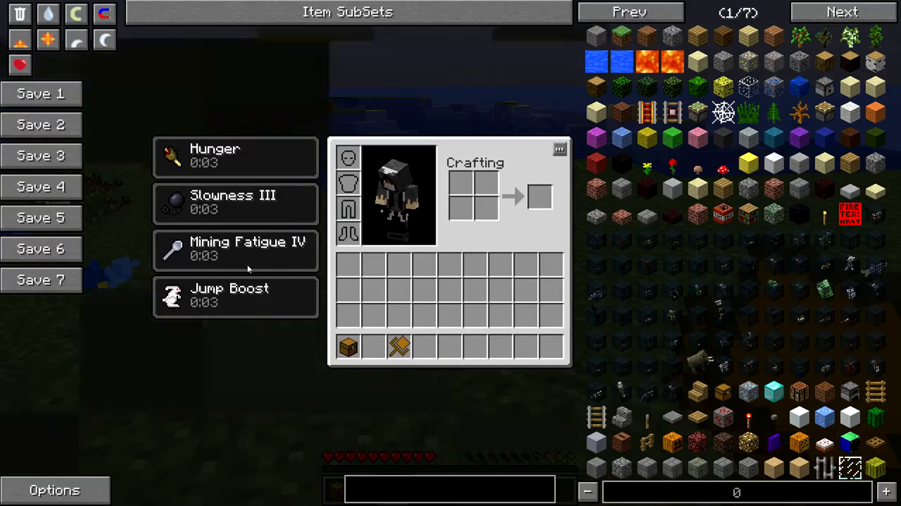
key("Escape")
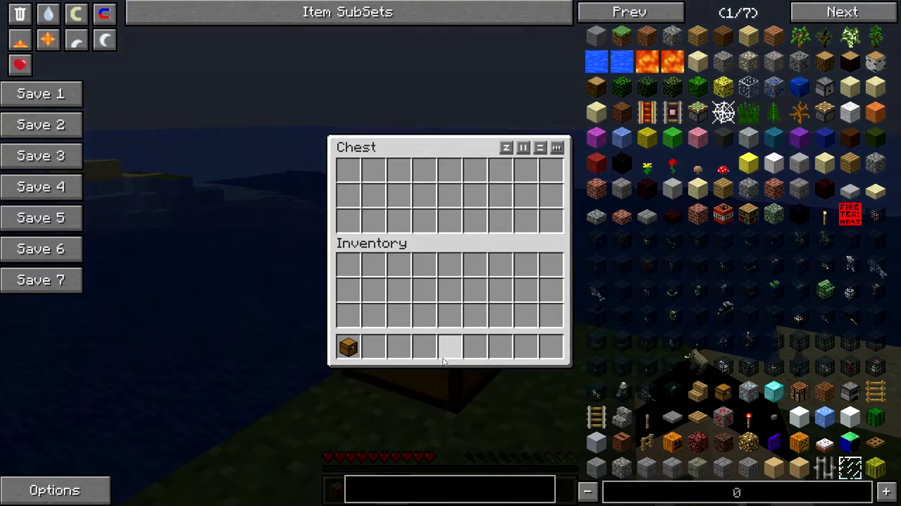
mouse_move(722, 211)
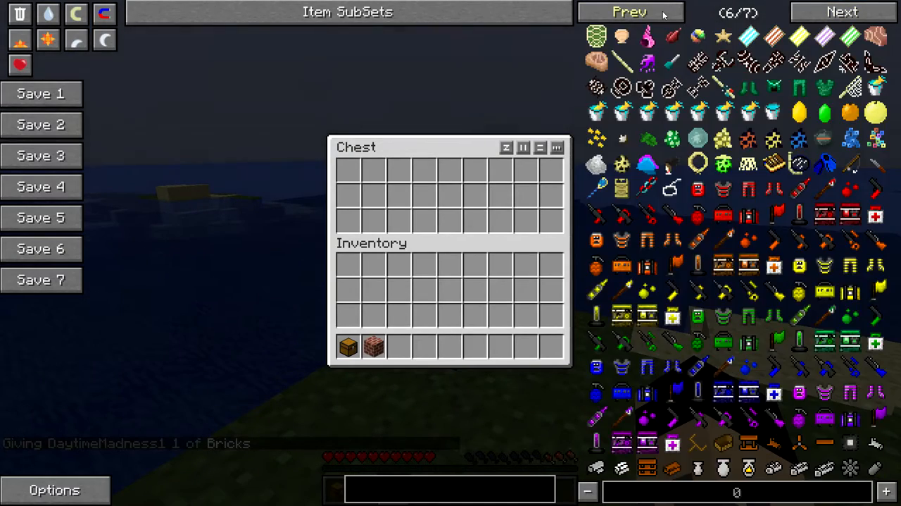
Page back through the NEI item list after adding the Bricks block
left_click(629, 11)
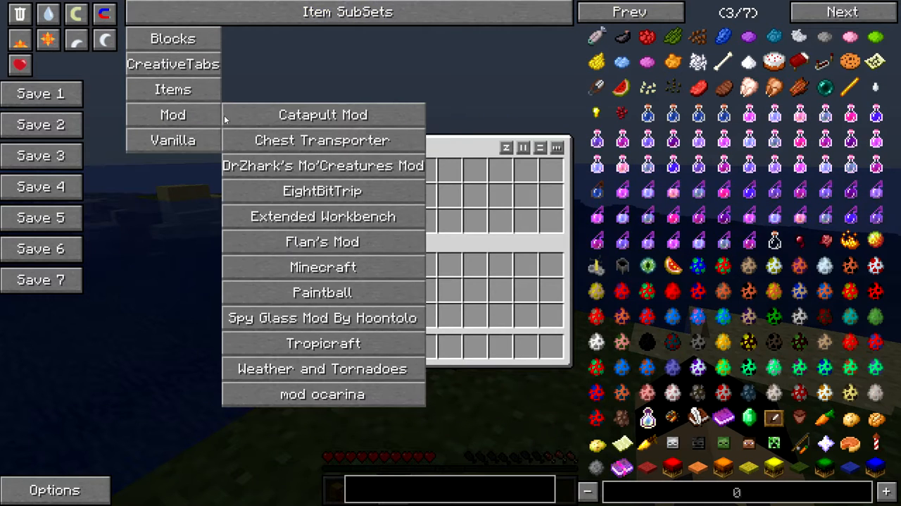
mouse_move(338, 352)
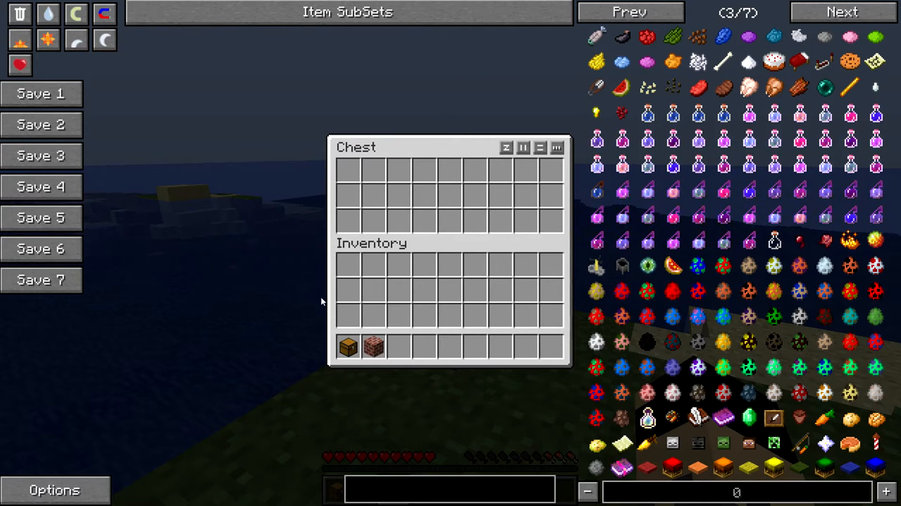
Search 'tra' in NEI and give yourself a Chest Transporter tool
type("tra")
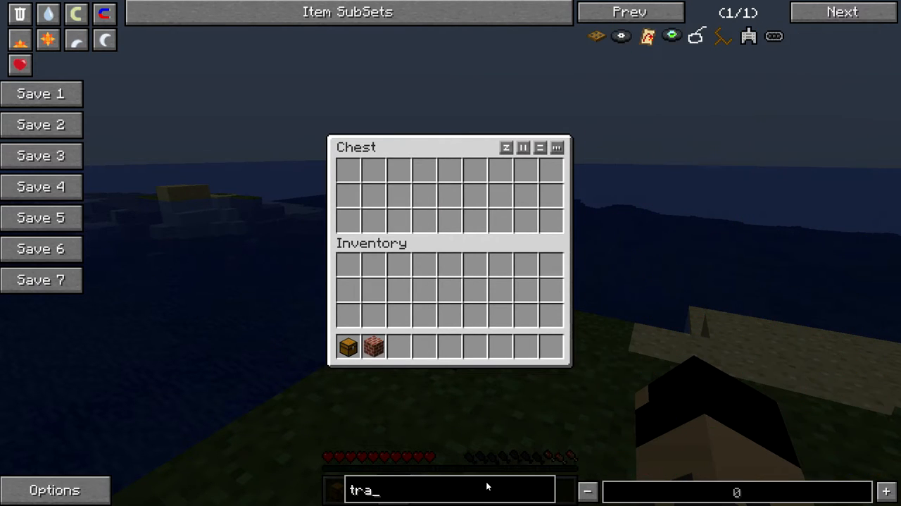
left_click(721, 37)
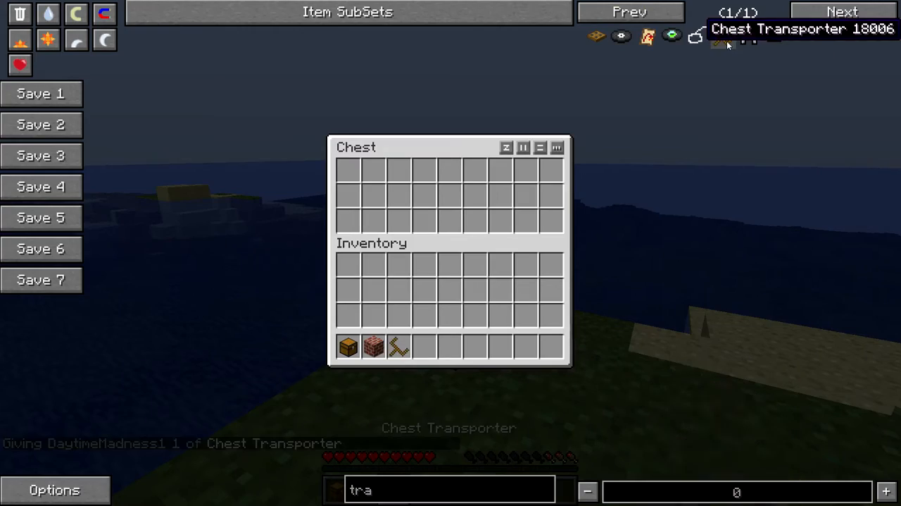